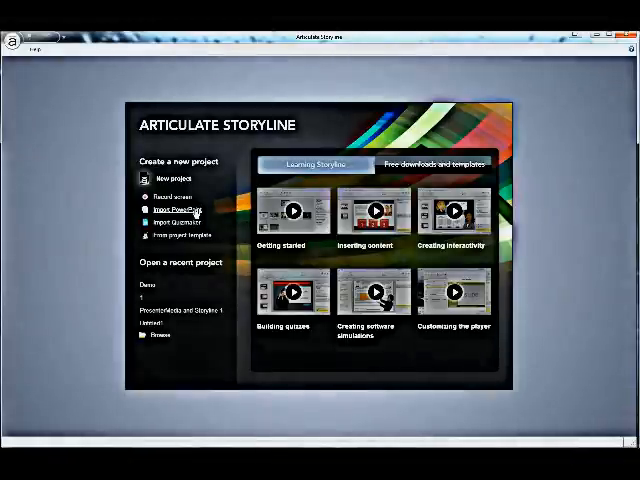
# Start a PowerPoint import from the start screen, browsing the Templates folder
pyautogui.click(177, 208)
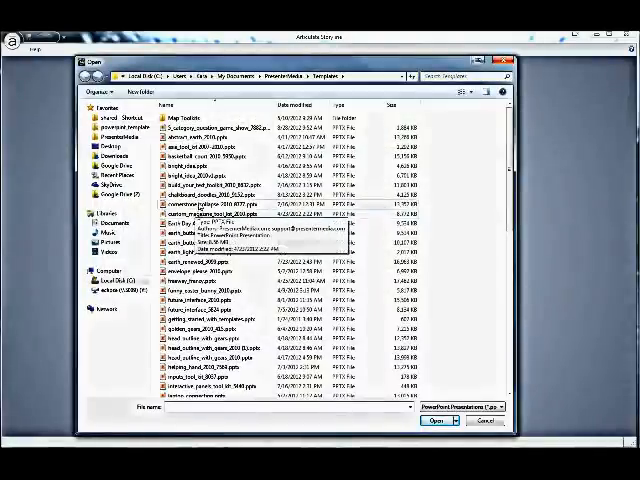
# Load the chalkboard doodles template and select the title, two thought slides and Questions? slide
pyautogui.click(433, 408)
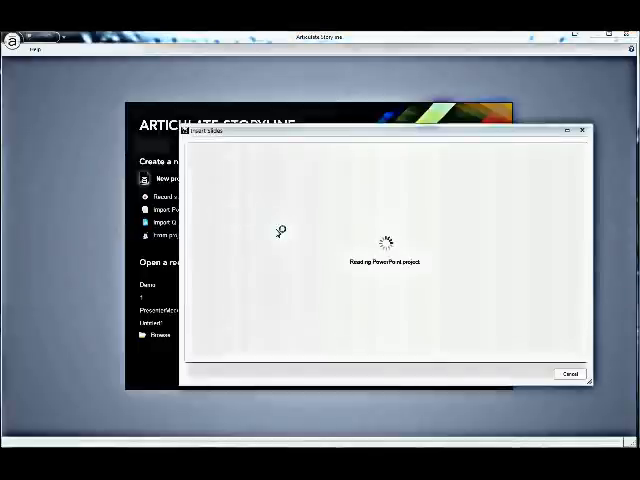
pyautogui.moveTo(390, 300)
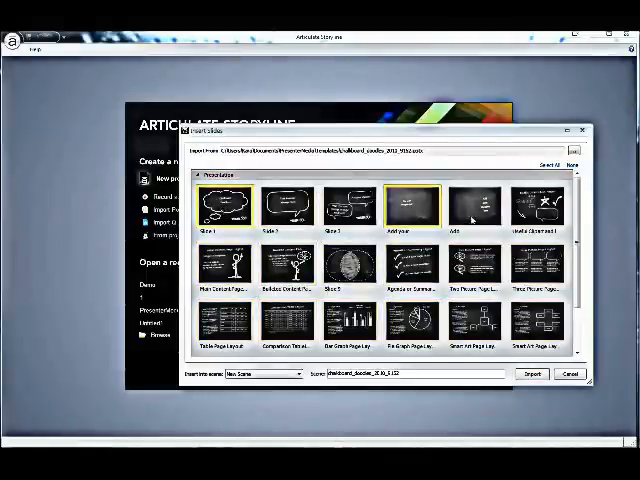
pyautogui.scroll(-3)
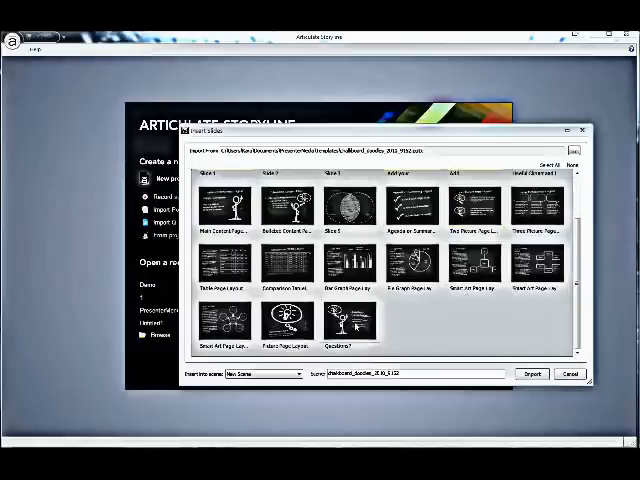
pyautogui.click(345, 320)
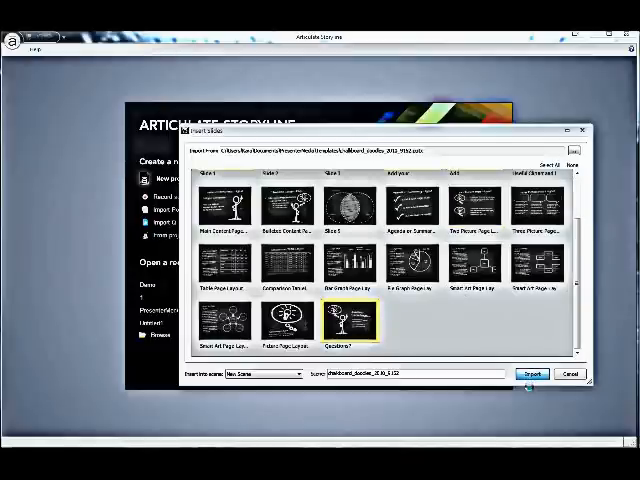
# Import the four selected chalkboard slides into a New Scene
pyautogui.click(534, 372)
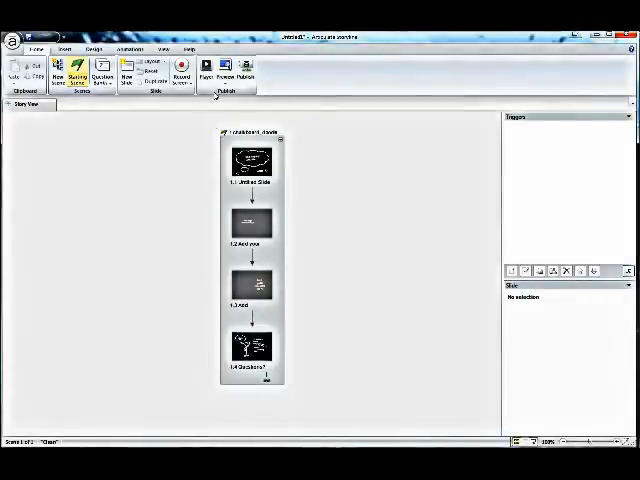
pyautogui.click(224, 67)
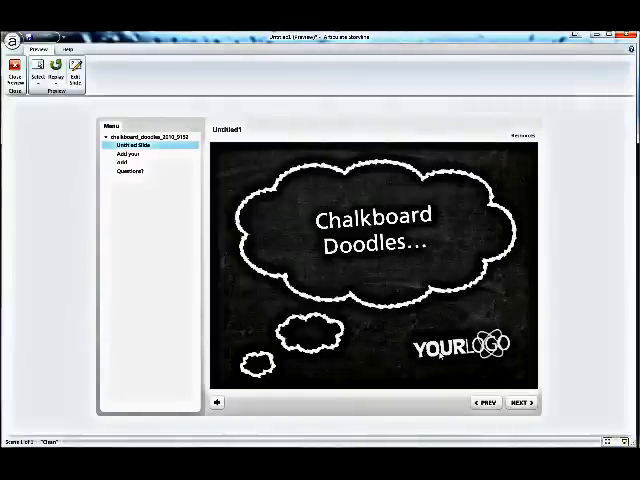
pyautogui.click(128, 154)
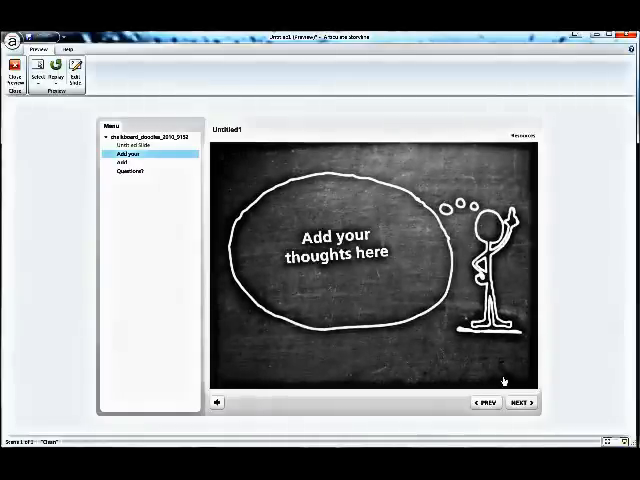
pyautogui.click(122, 162)
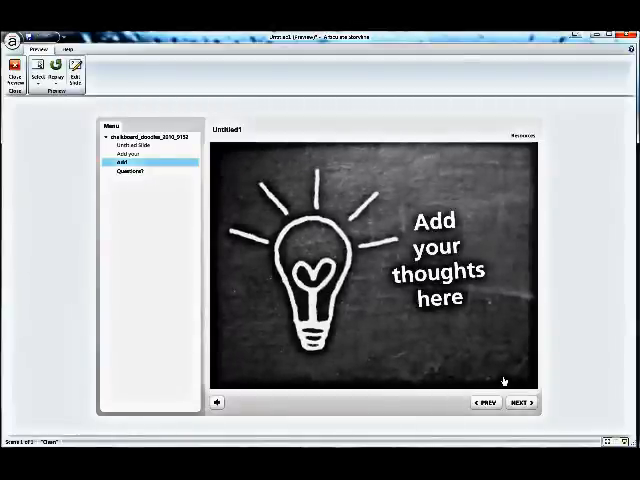
pyautogui.click(127, 171)
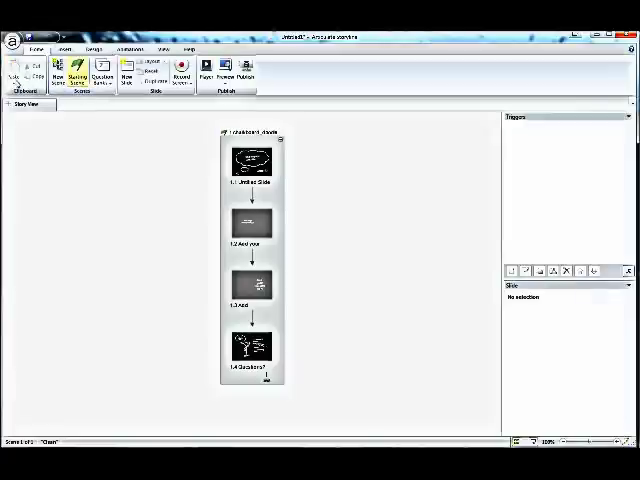
pyautogui.moveTo(170, 228)
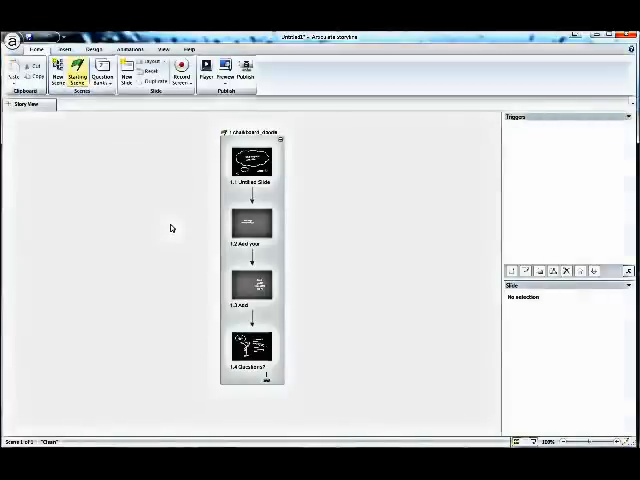
pyautogui.moveTo(213, 391)
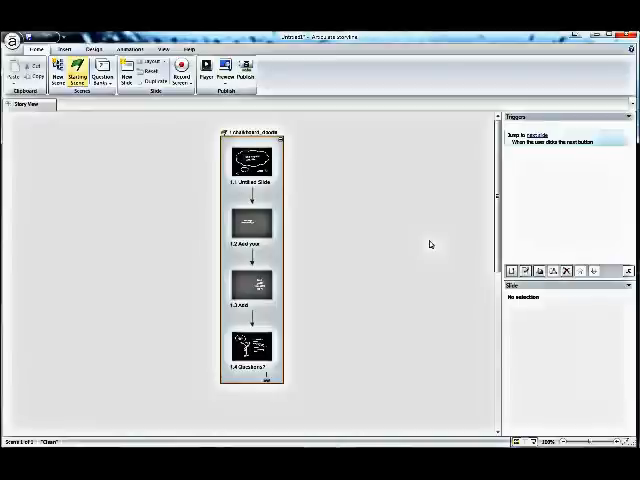
# Insert three blank chalkboard-layout slides after the Questions? slide
pyautogui.click(131, 75)
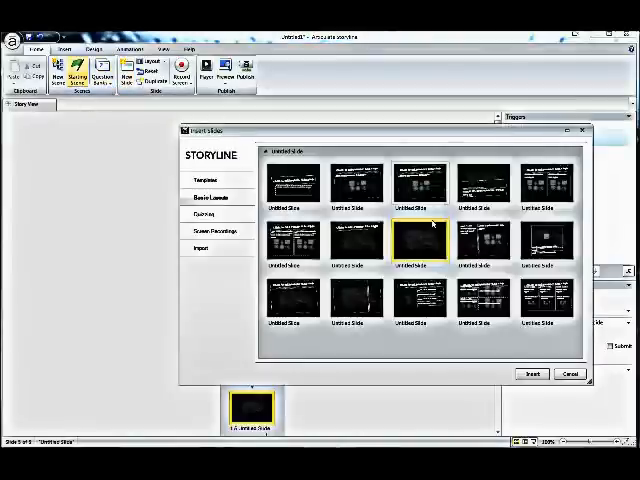
pyautogui.click(532, 373)
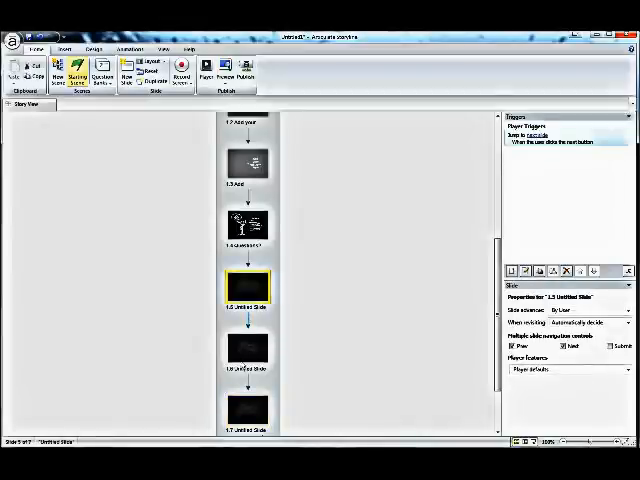
# Add a 'Clip Art' title text box in Bradley Hand ITC, size 50, atop slide 1.5
pyautogui.doubleClick(247, 290)
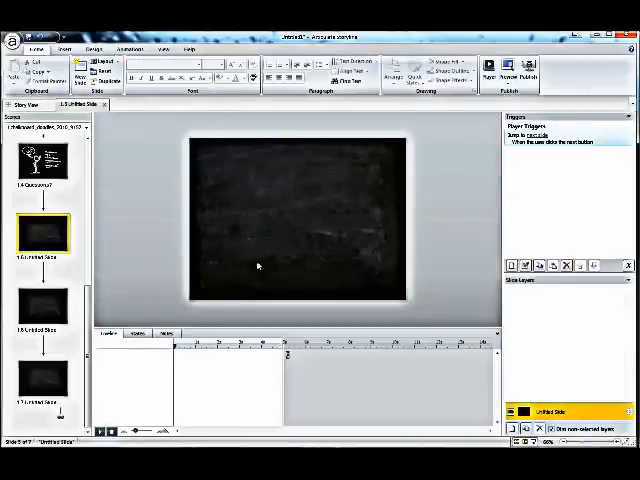
pyautogui.click(65, 52)
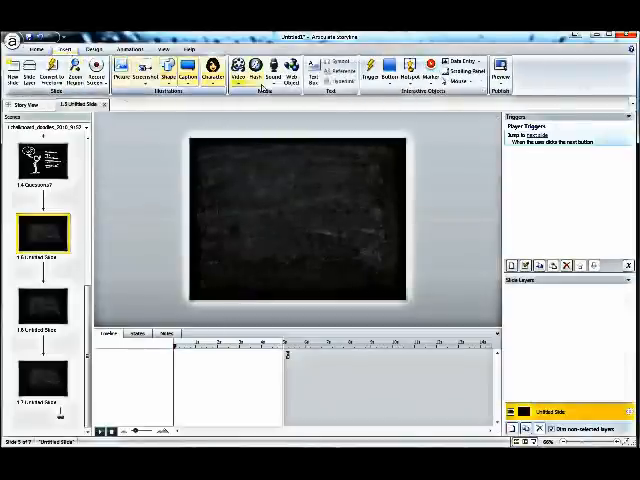
pyautogui.click(318, 71)
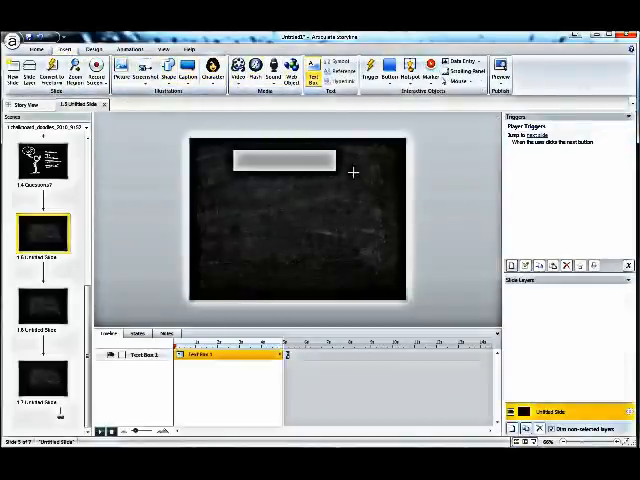
pyautogui.click(290, 160)
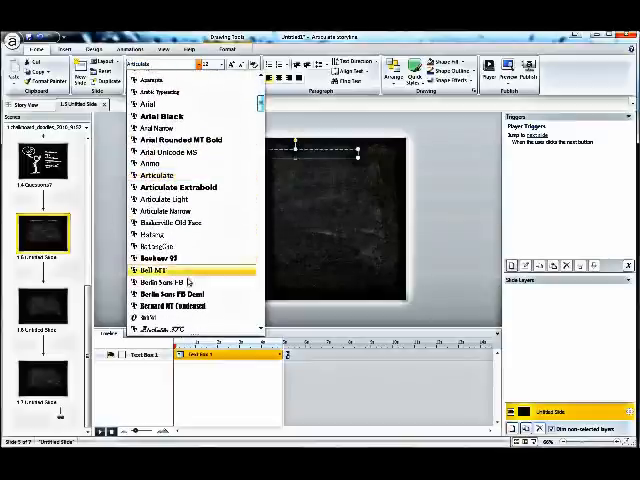
pyautogui.scroll(-3)
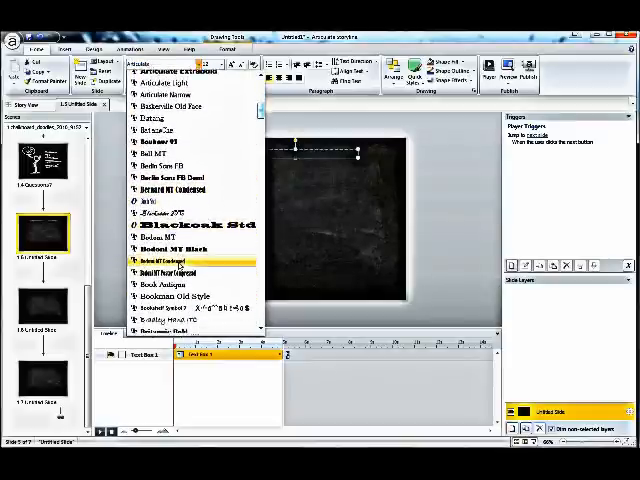
pyautogui.click(168, 262)
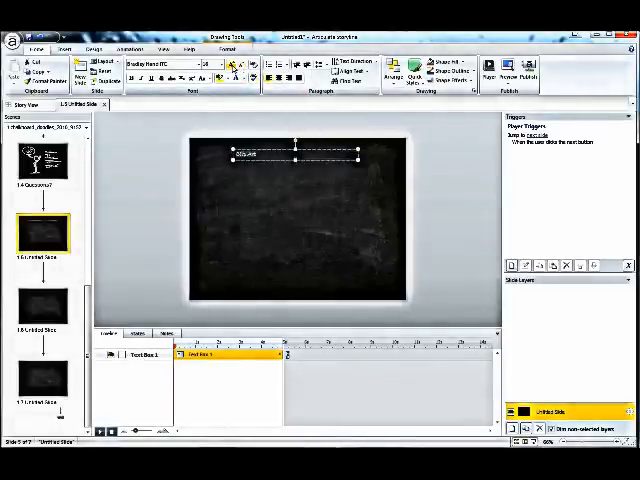
pyautogui.write('Clip Art.')
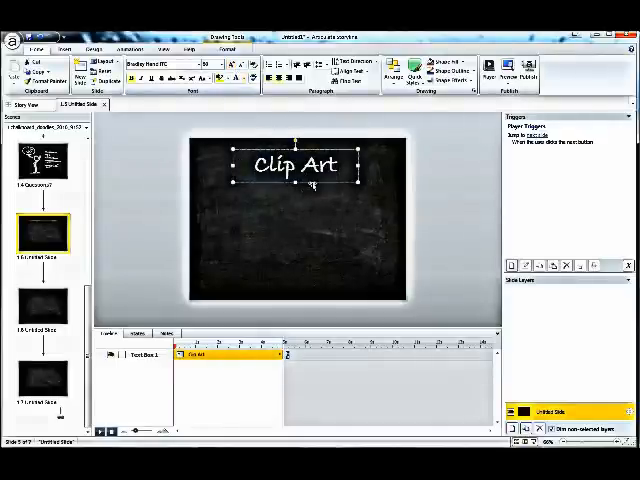
pyautogui.click(258, 128)
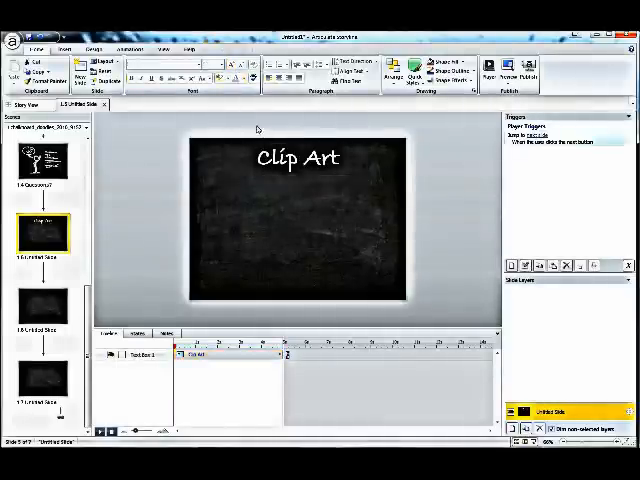
# Insert the white stick-figure picture below the Clip Art title
pyautogui.click(63, 50)
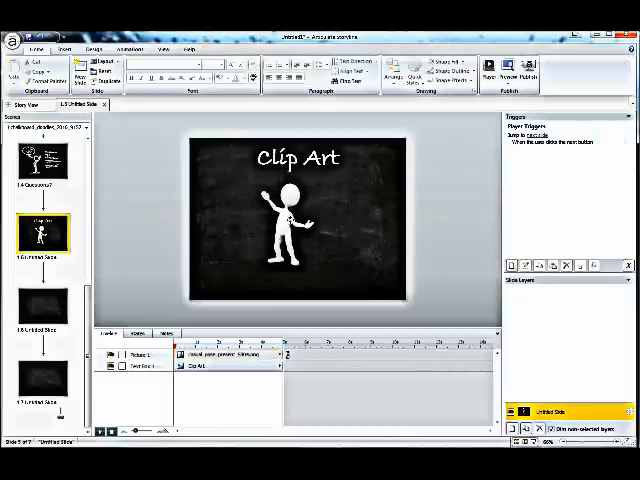
# Select the stick figure, view Animations options and slide 1.6, then return to slide 1.5
pyautogui.click(285, 220)
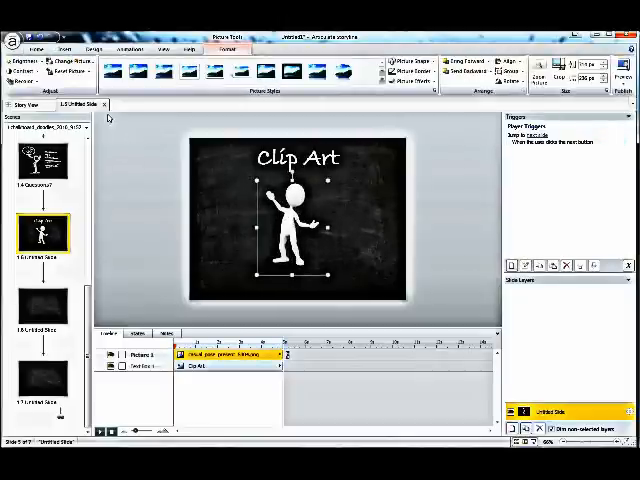
pyautogui.click(132, 58)
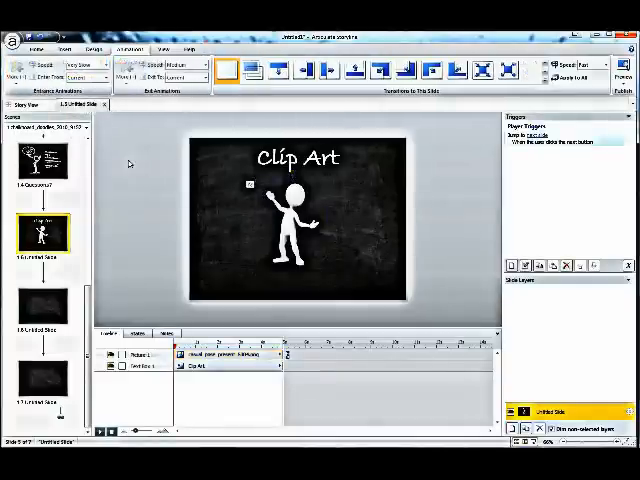
pyautogui.click(42, 305)
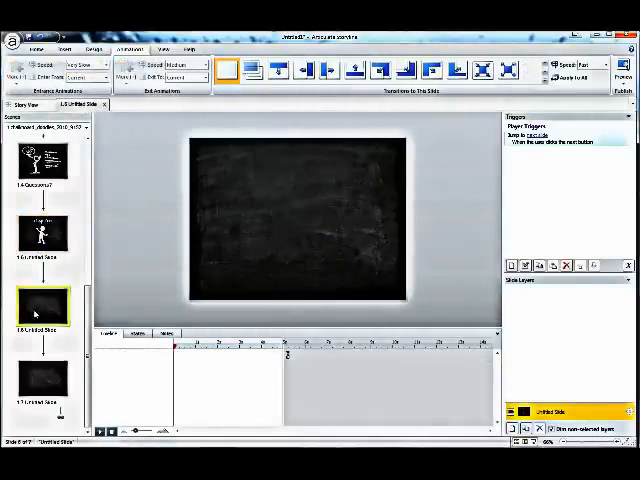
pyautogui.click(42, 232)
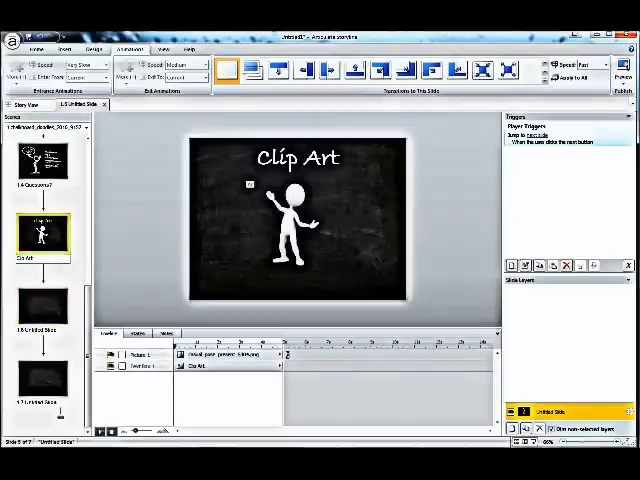
# Retitle the pasted text box on slide 1.6 as 'Animations'
pyautogui.click(298, 158)
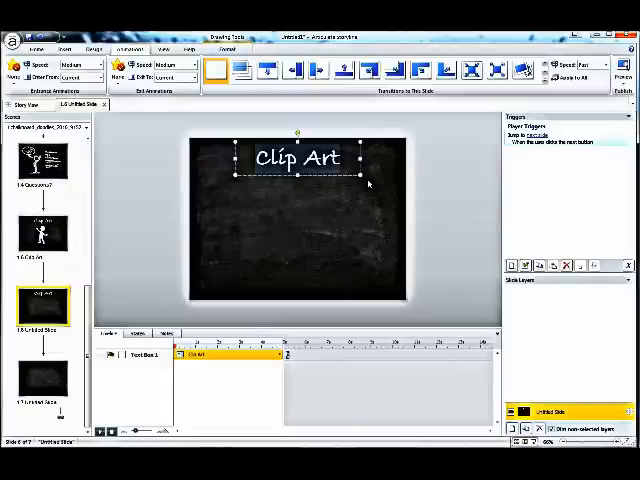
pyautogui.write('Animations')
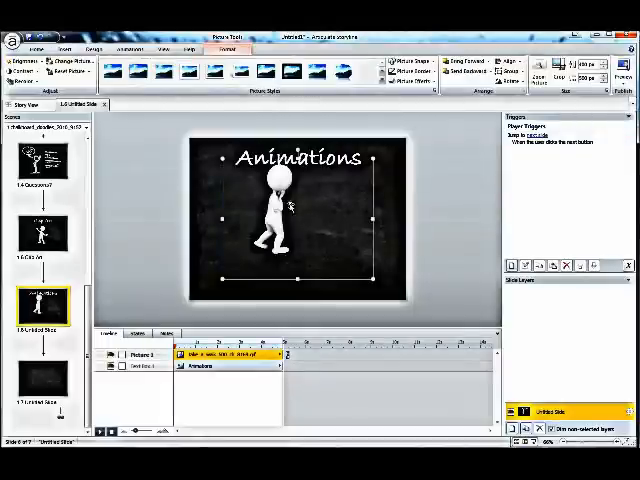
# Move the walking figure left under the Animations title and enlarge it slightly
pyautogui.click(386, 223)
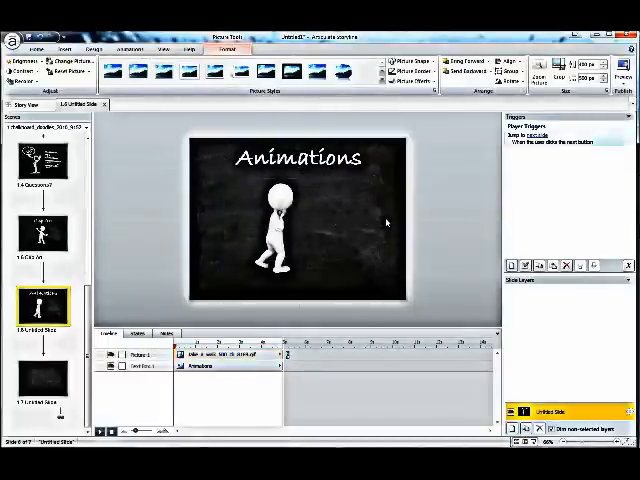
pyautogui.click(37, 48)
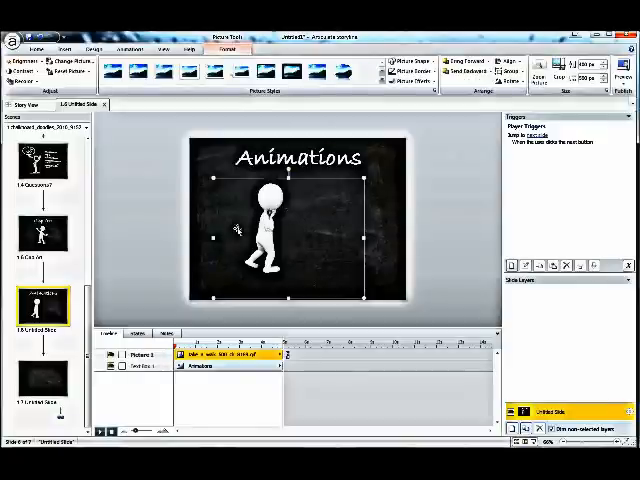
pyautogui.click(42, 50)
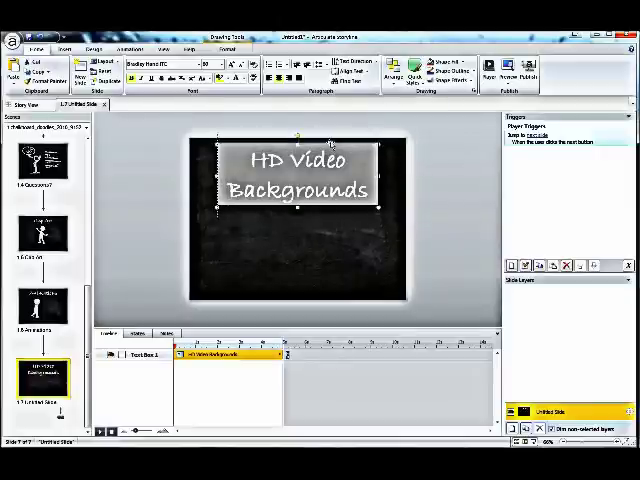
# Begin inserting a video from file on the HD Video Backgrounds slide
pyautogui.click(66, 49)
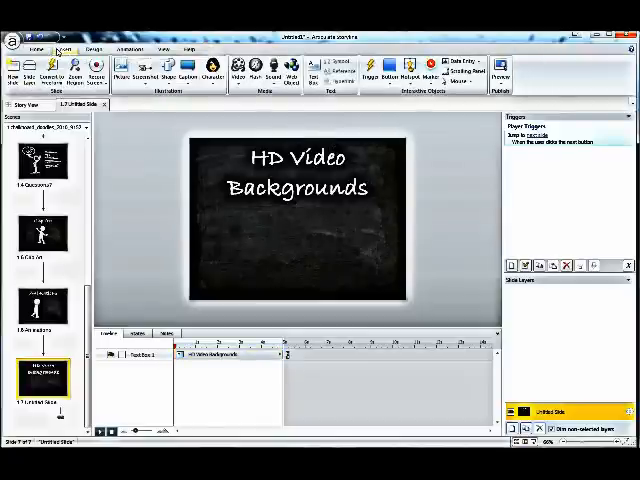
pyautogui.click(241, 75)
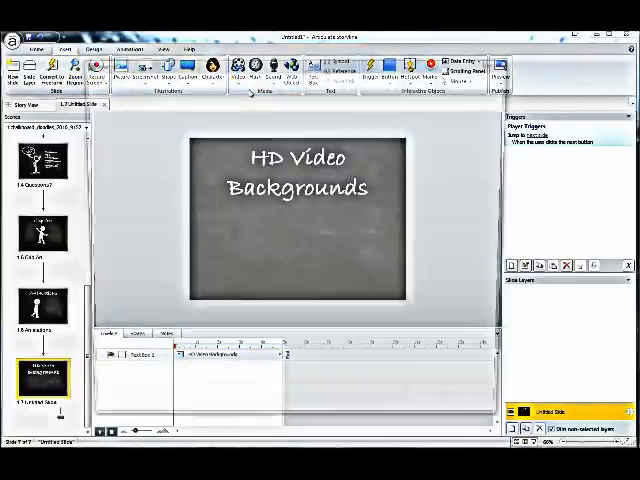
# Insert a chalk-diagram clip from the HD Video Backgrounds folder onto slide seven
pyautogui.click(238, 70)
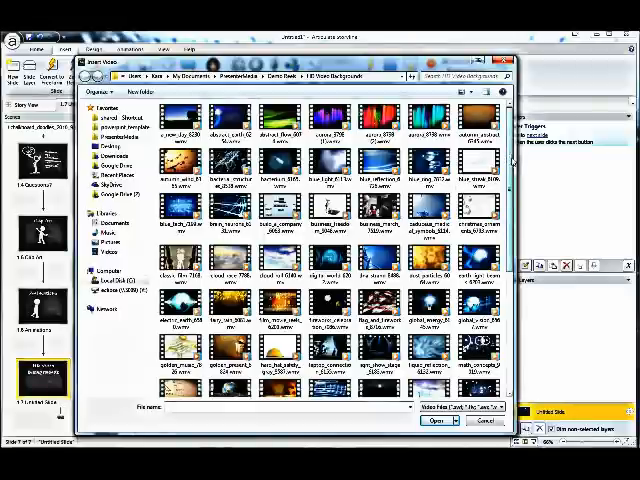
pyautogui.scroll(-3)
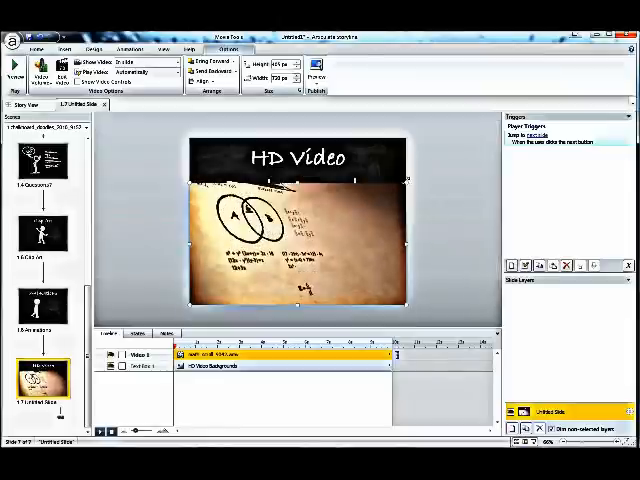
# Widen the HD Video Backgrounds title to one line and bring it forward
pyautogui.click(300, 157)
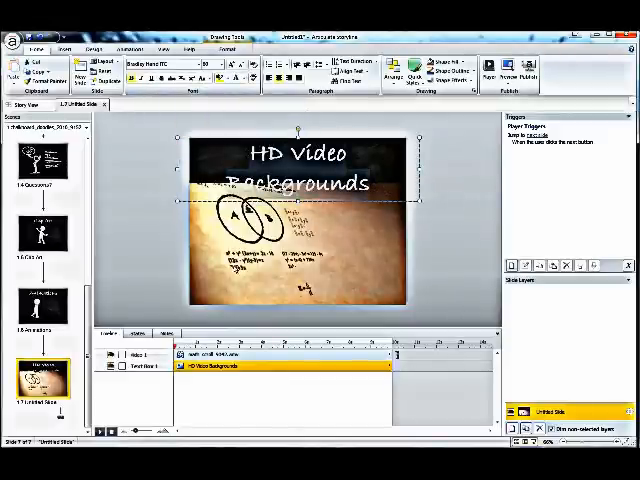
pyautogui.click(216, 63)
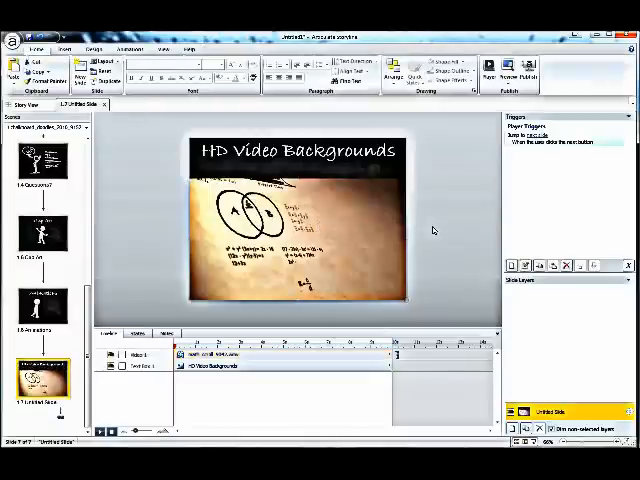
pyautogui.moveTo(367, 223)
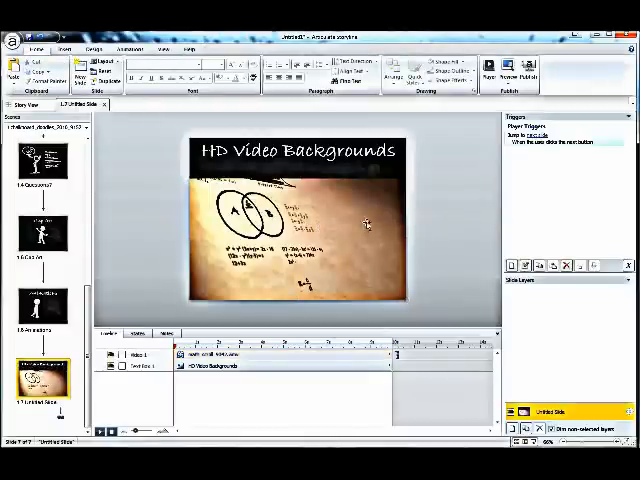
# Open the picture chooser, cancel it, and return to the Clip Art slide 1.5
pyautogui.click(300, 230)
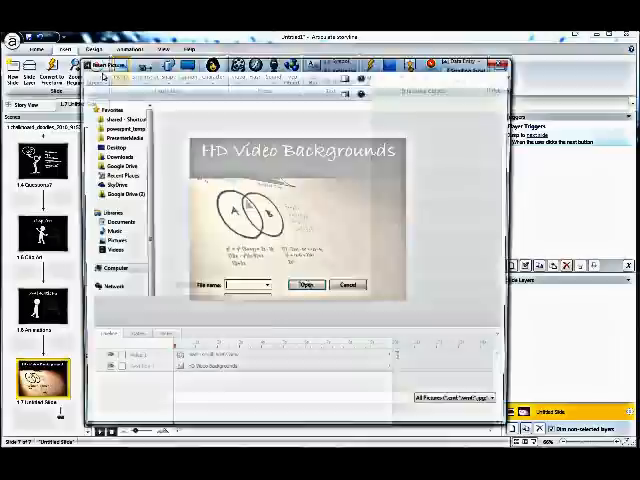
pyautogui.click(310, 285)
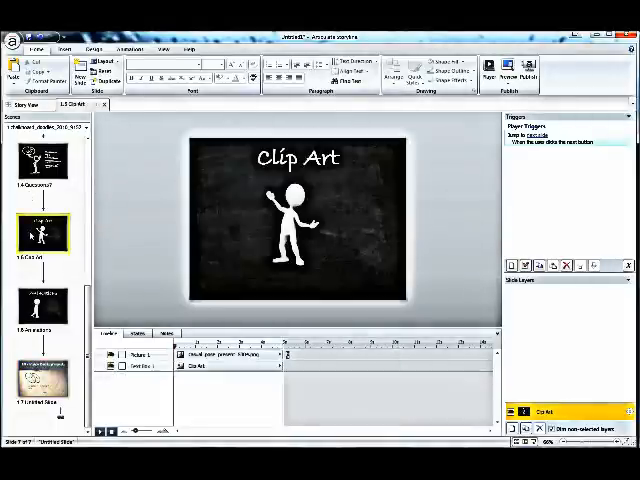
pyautogui.click(40, 370)
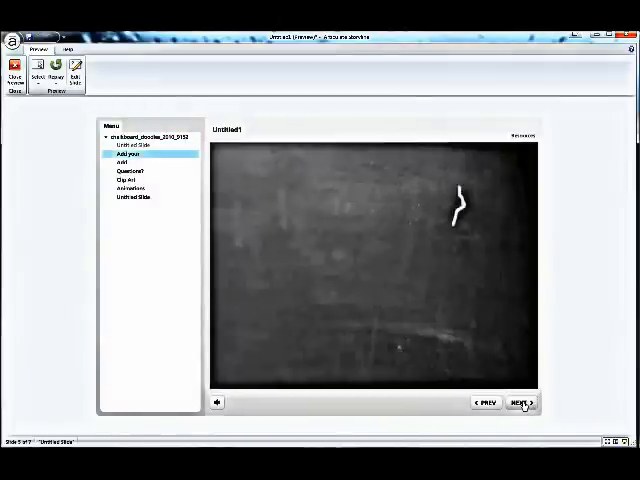
# Step NEXT and PREV between the Clip Art and Animations slides in preview
pyautogui.click(522, 402)
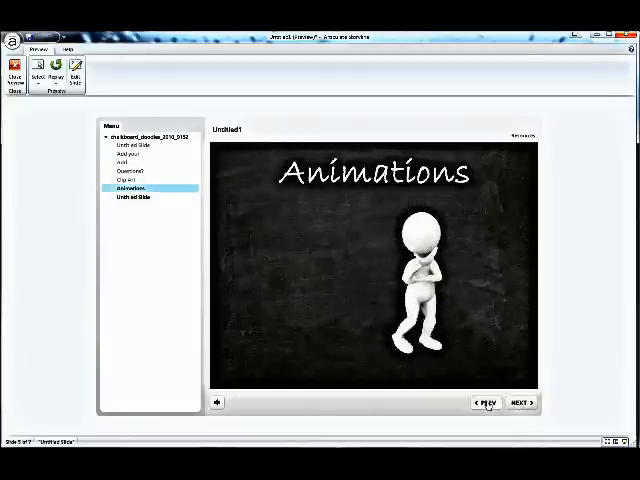
pyautogui.click(488, 401)
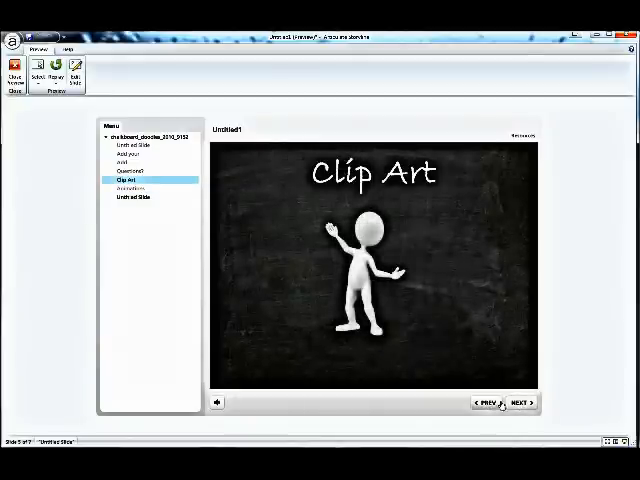
pyautogui.click(523, 402)
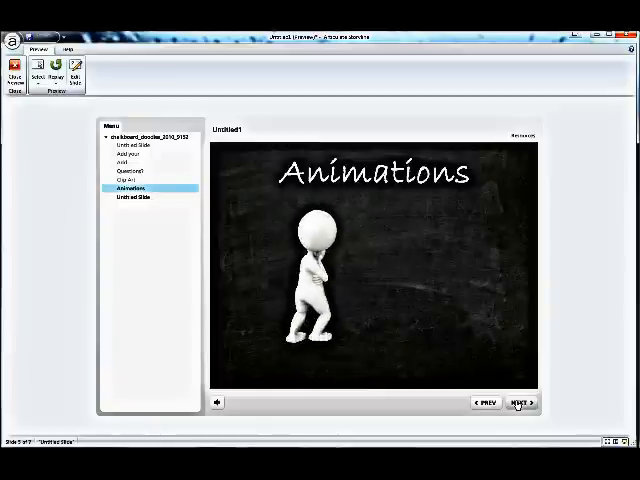
pyautogui.click(522, 402)
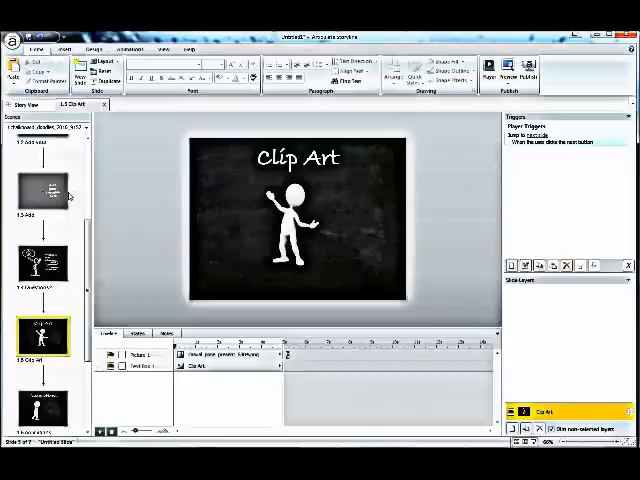
pyautogui.moveTo(130, 213)
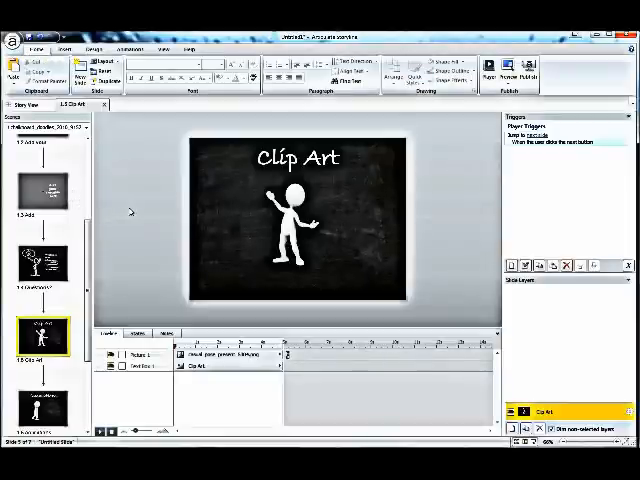